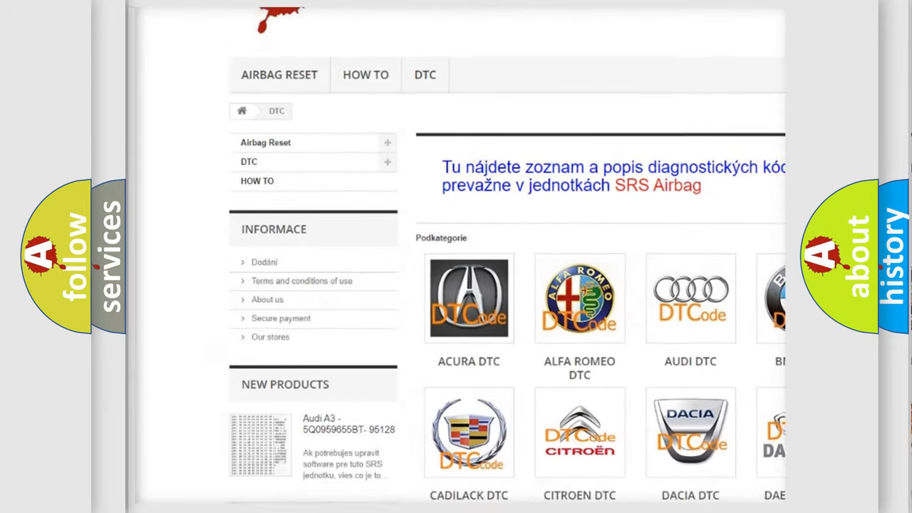
{"action": "scroll", "scroll_direction": "down", "scroll_amount": 3}
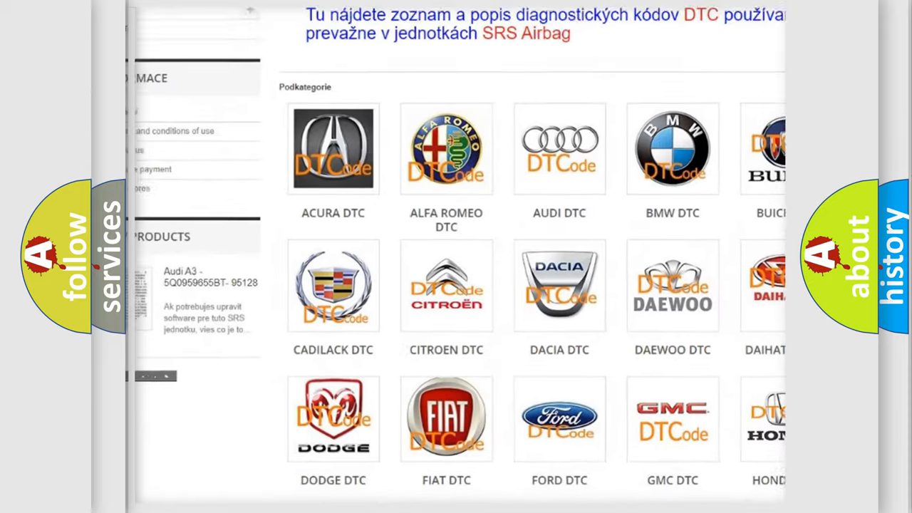
{"action": "scroll", "scroll_direction": "down", "scroll_amount": 3}
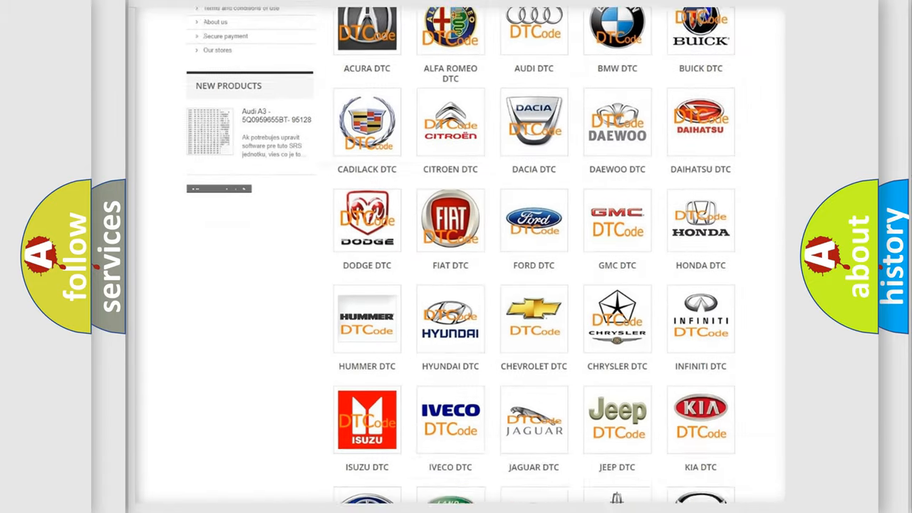
{"action": "scroll", "scroll_direction": "down", "scroll_amount": 3}
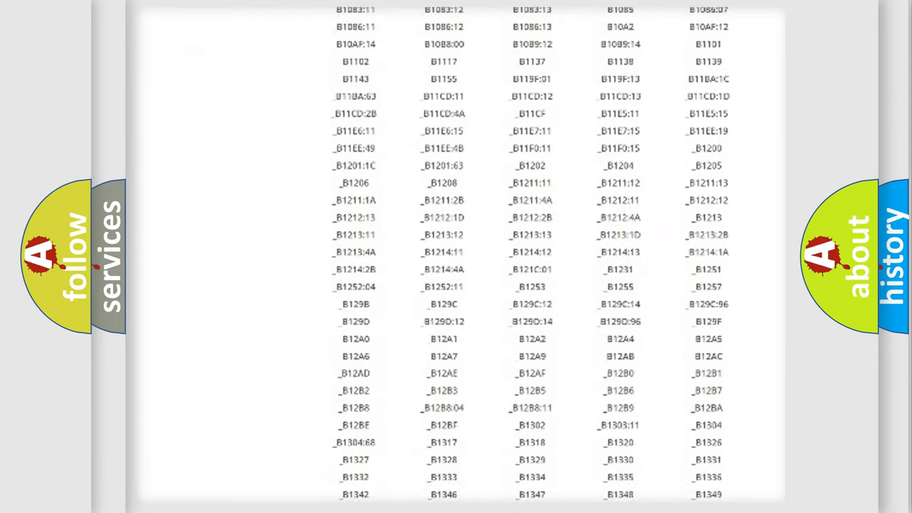
{"action": "scroll", "scroll_direction": "down", "scroll_amount": 3}
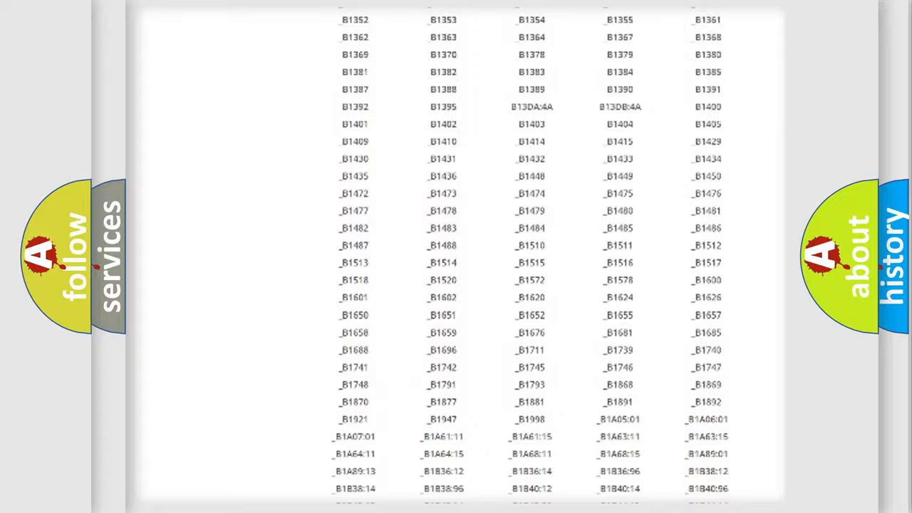
{"action": "scroll", "scroll_direction": "up", "scroll_amount": 3}
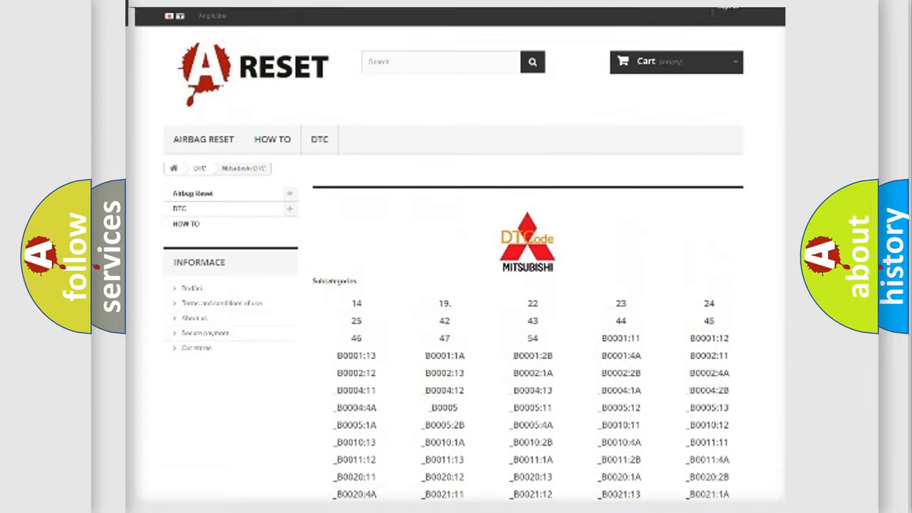